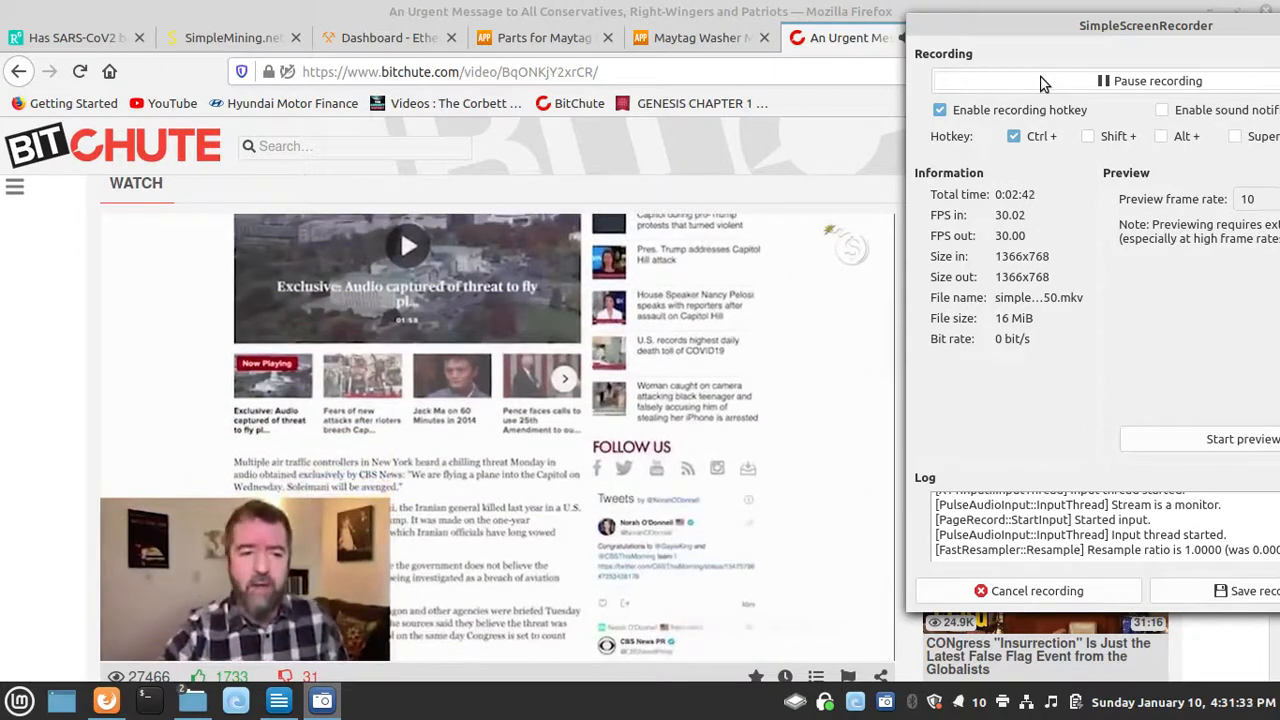
scroll(down, 3)
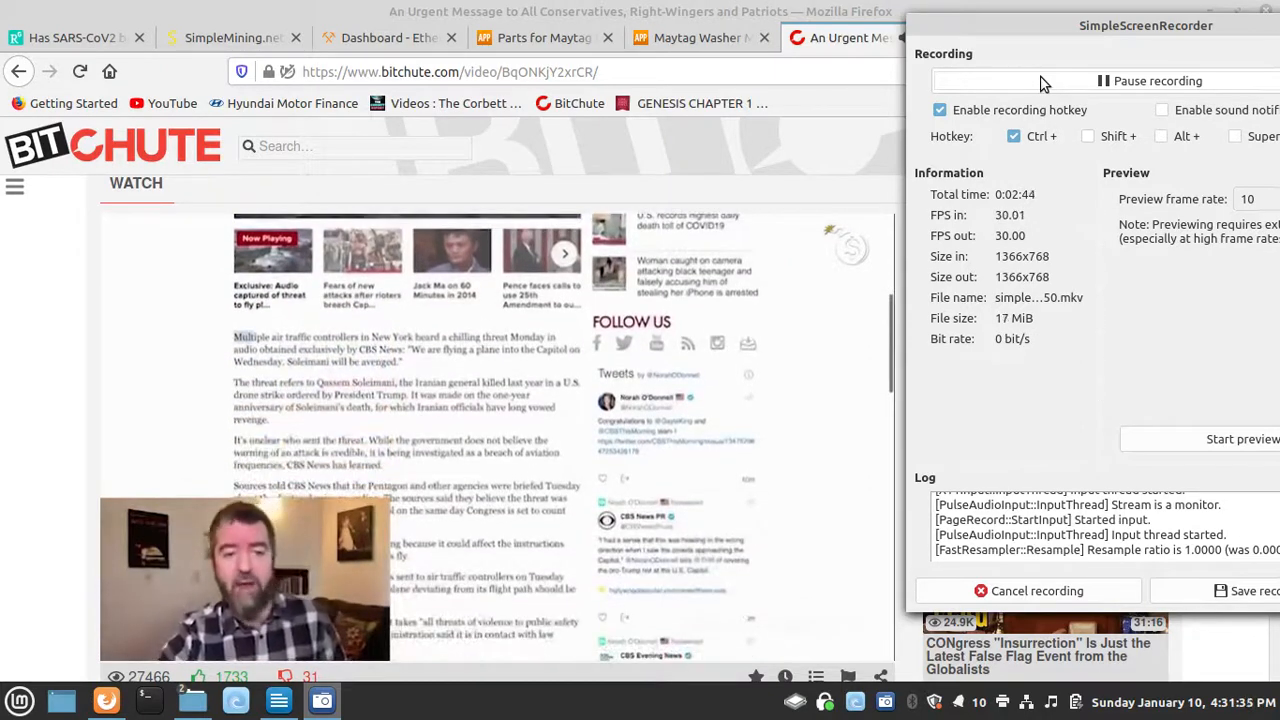